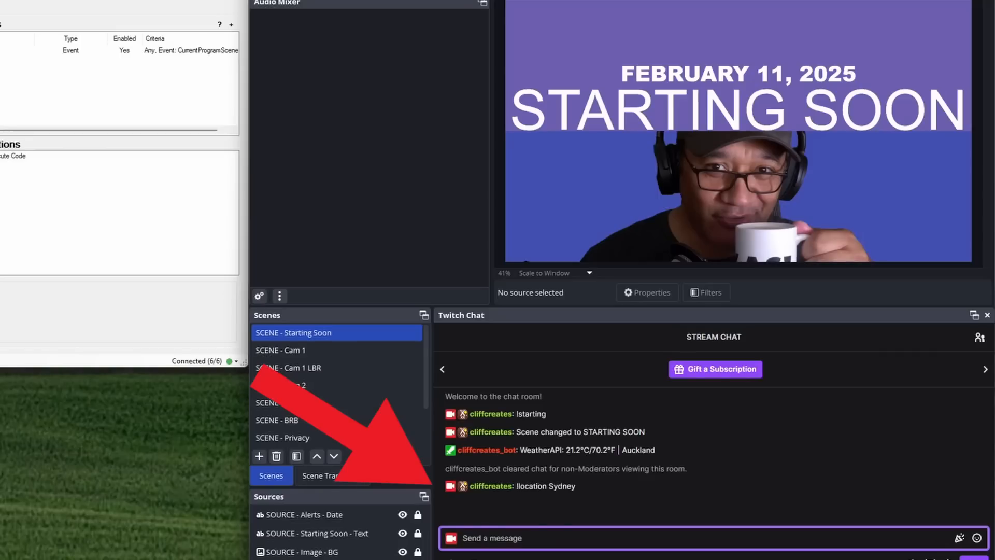
Send !cam1 to show the weather overlay on Cam 1, then return to Starting Soon.
{"action": "type", "text": "!cam1"}
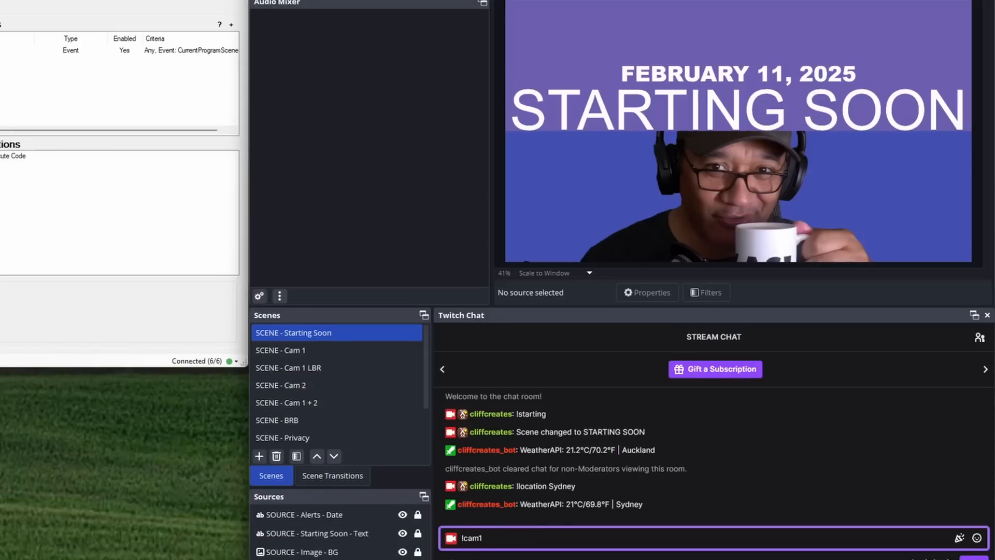
{"action": "left_click", "coordinate": [280, 349]}
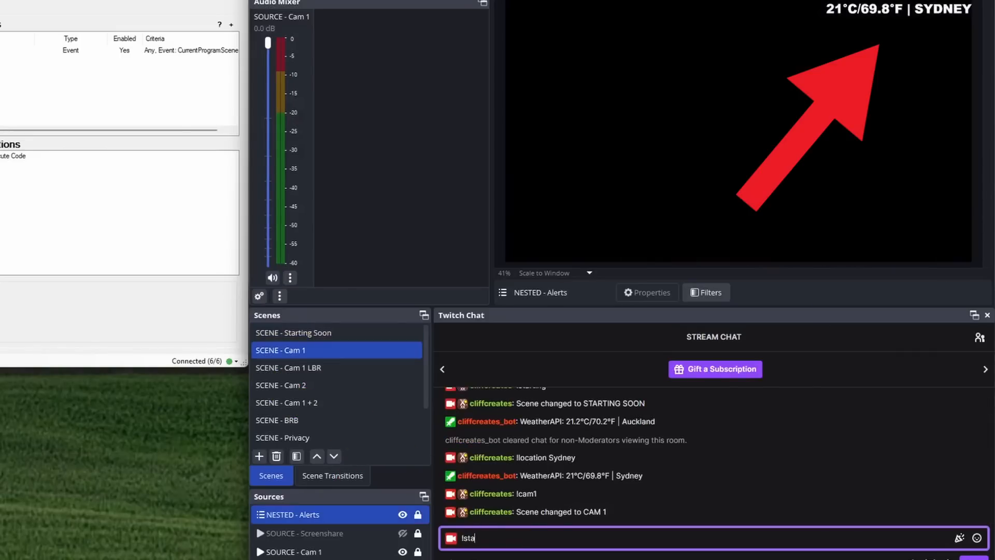
{"action": "left_click", "coordinate": [293, 332]}
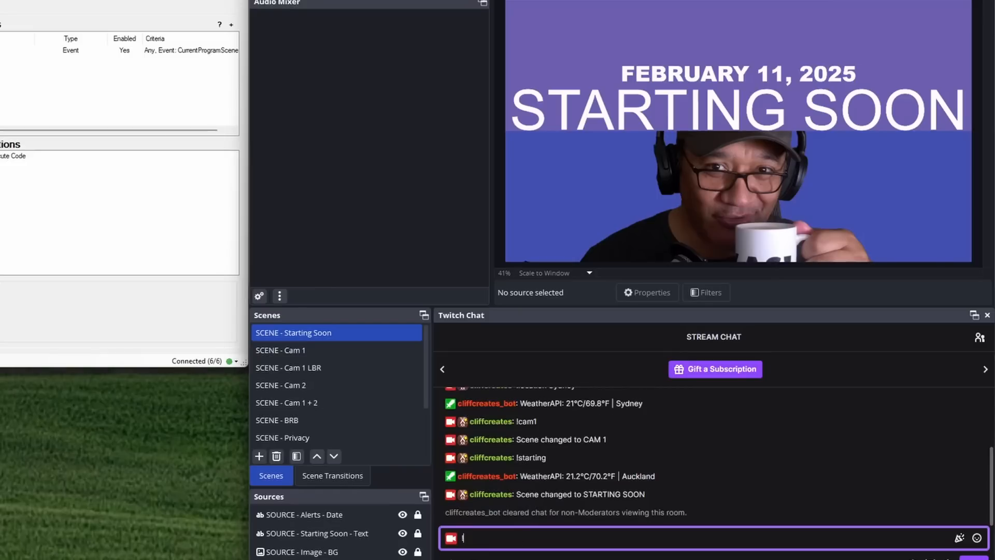
{"action": "left_click", "coordinate": [280, 349]}
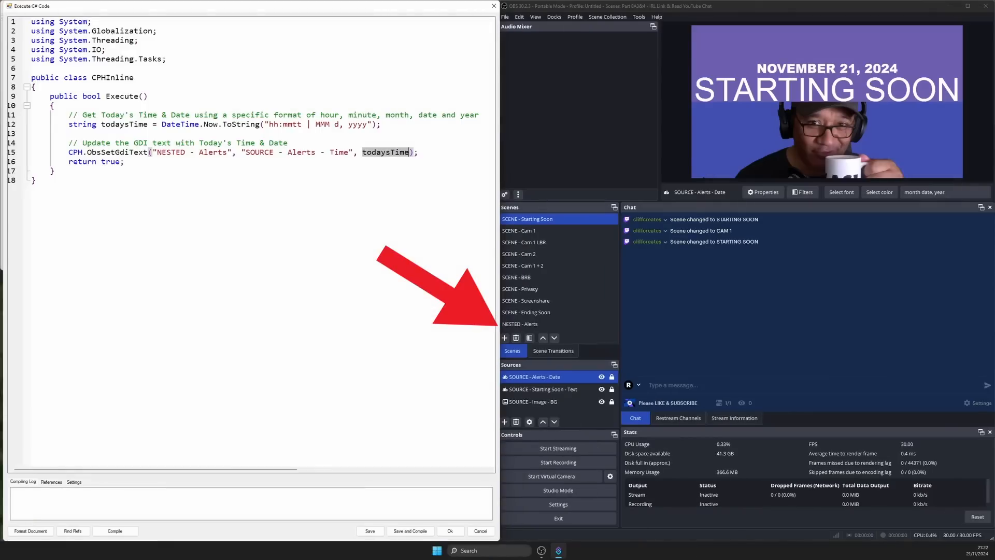
{"action": "left_click", "coordinate": [519, 323]}
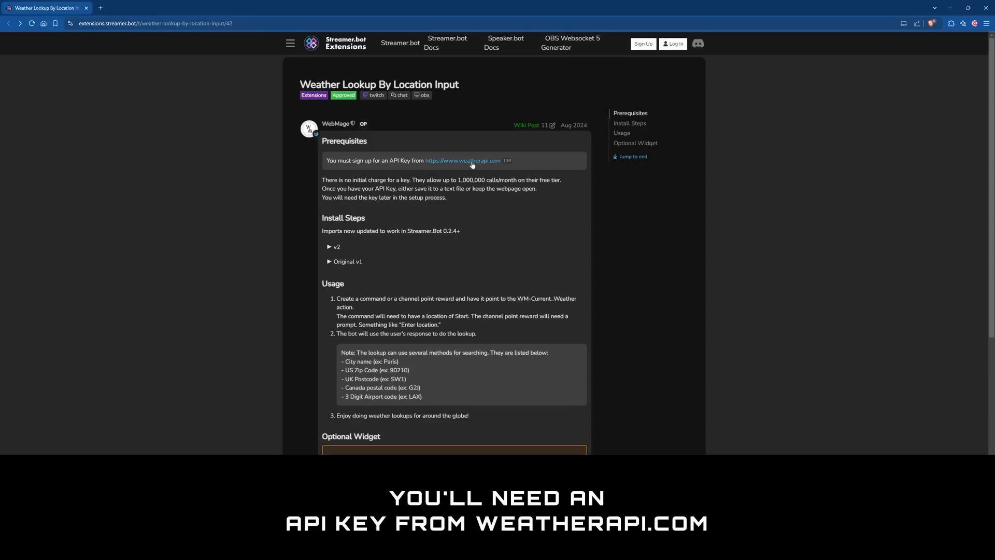
Visit WeatherAPI.com, reach its login page, then return to the extension page.
{"action": "left_click", "coordinate": [462, 161]}
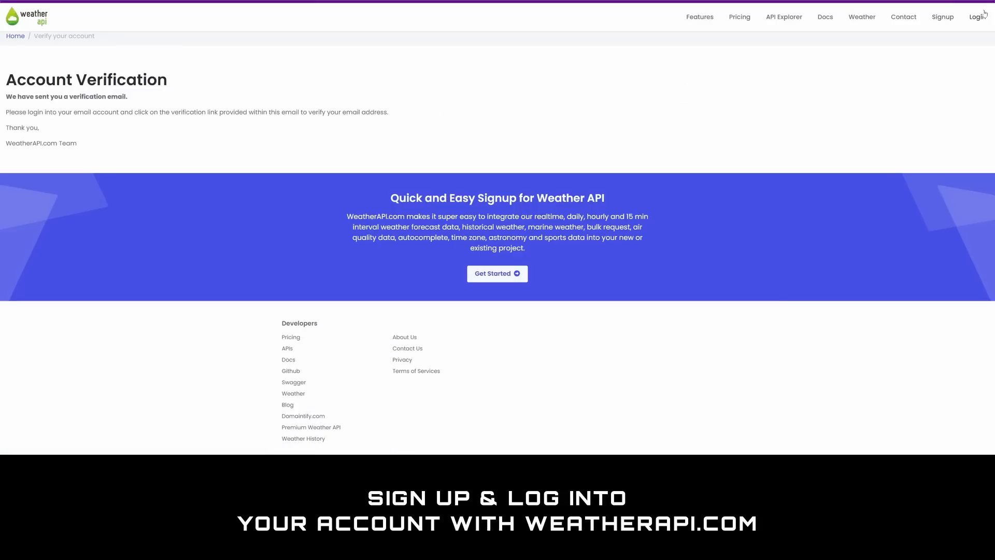
{"action": "left_click", "coordinate": [971, 16]}
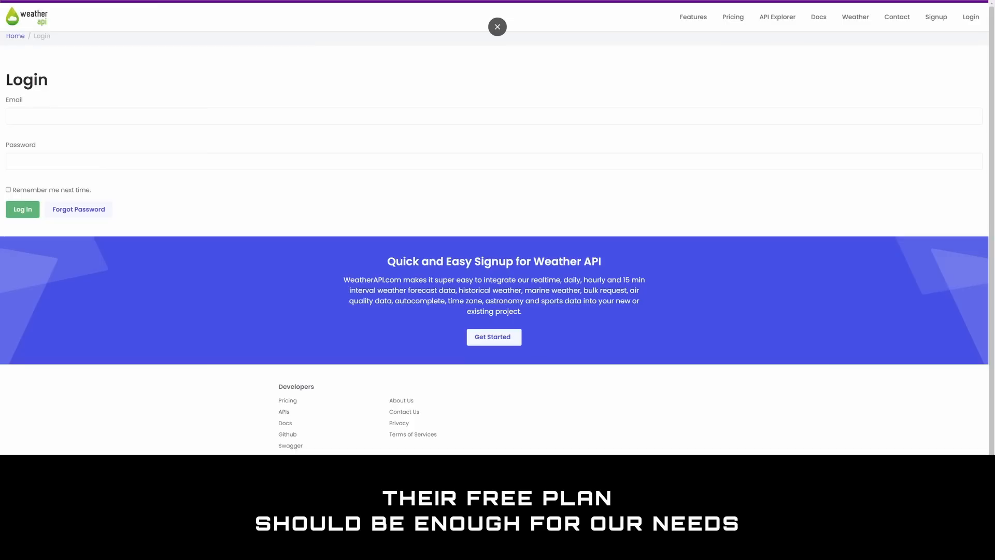
{"action": "left_click", "coordinate": [22, 209]}
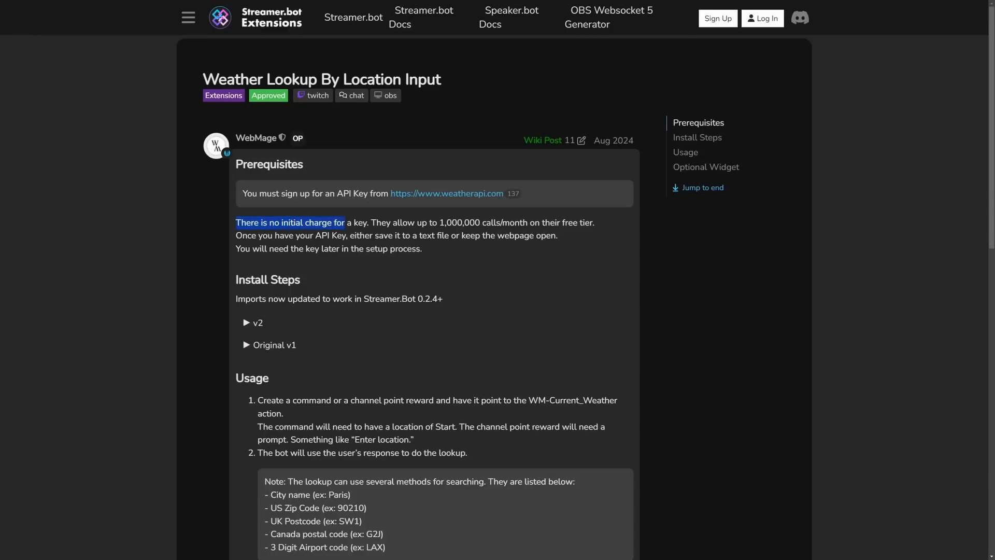
Highlight the free-key note and expand the v2 install steps on the extension page.
{"action": "left_click_drag", "start_coordinate": [345, 222], "coordinate": [572, 238]}
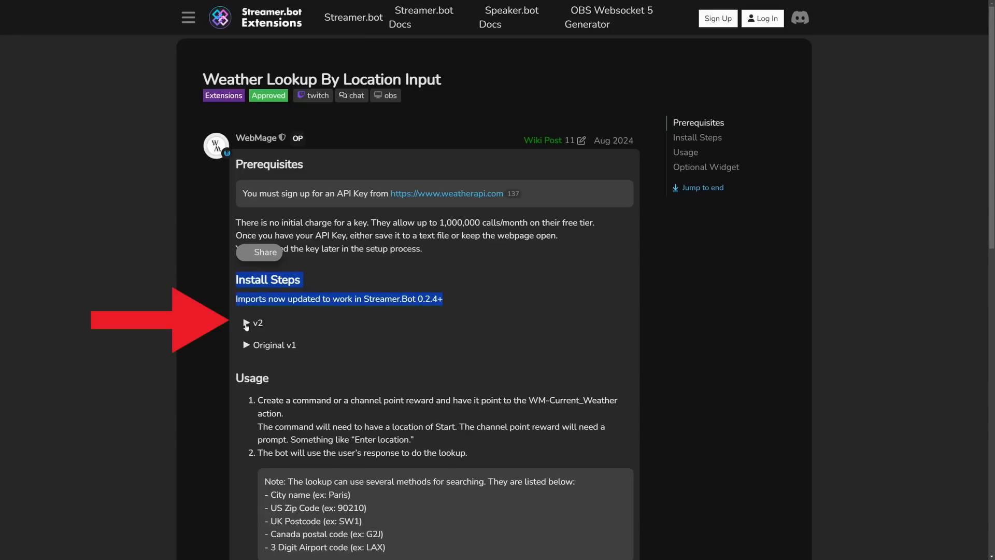
{"action": "left_click", "coordinate": [247, 323]}
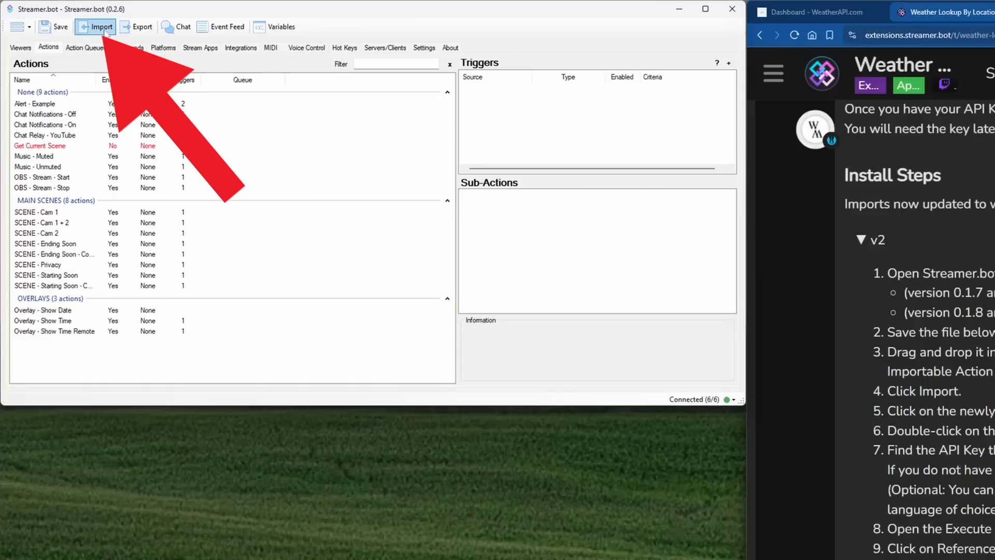
{"action": "left_click", "coordinate": [95, 27]}
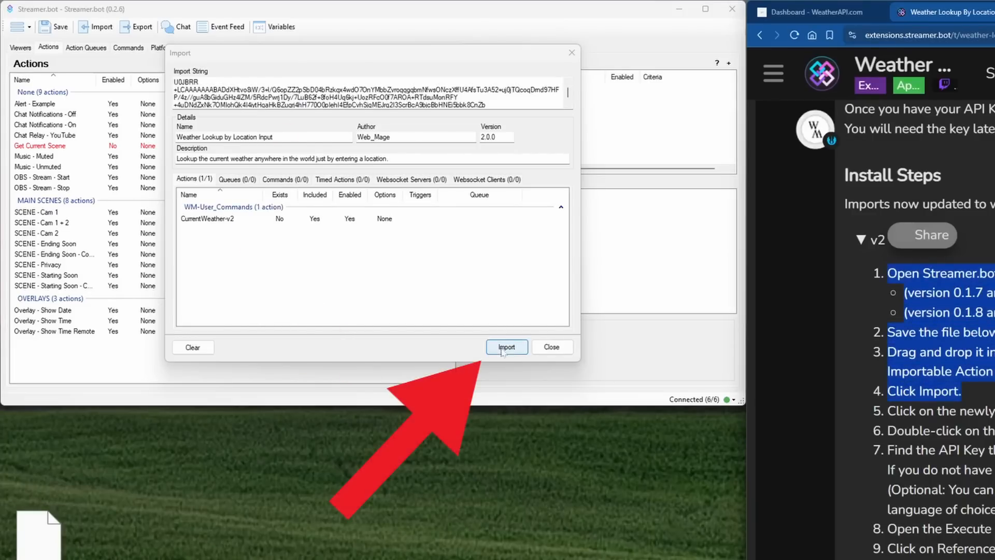
{"action": "left_click", "coordinate": [506, 347]}
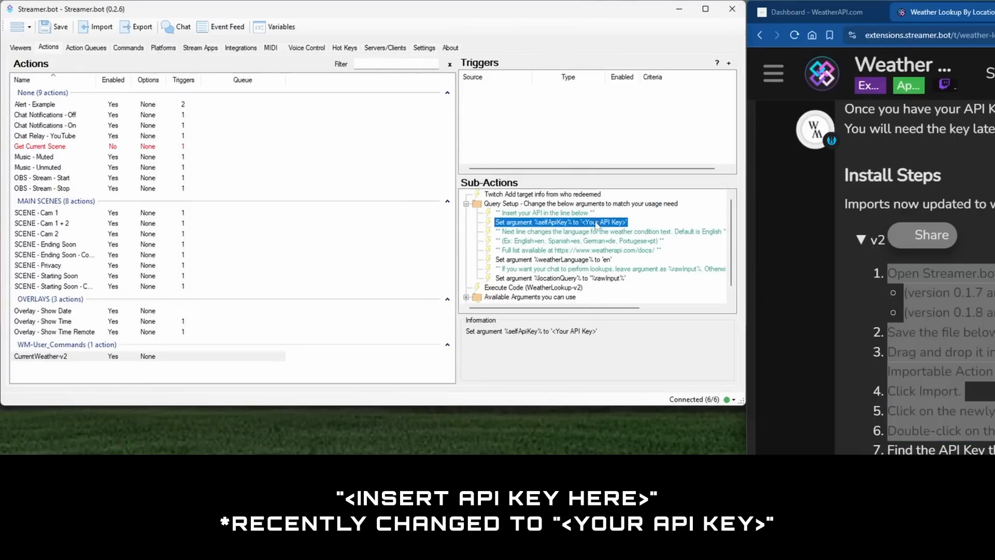
{"action": "double_click", "coordinate": [559, 222]}
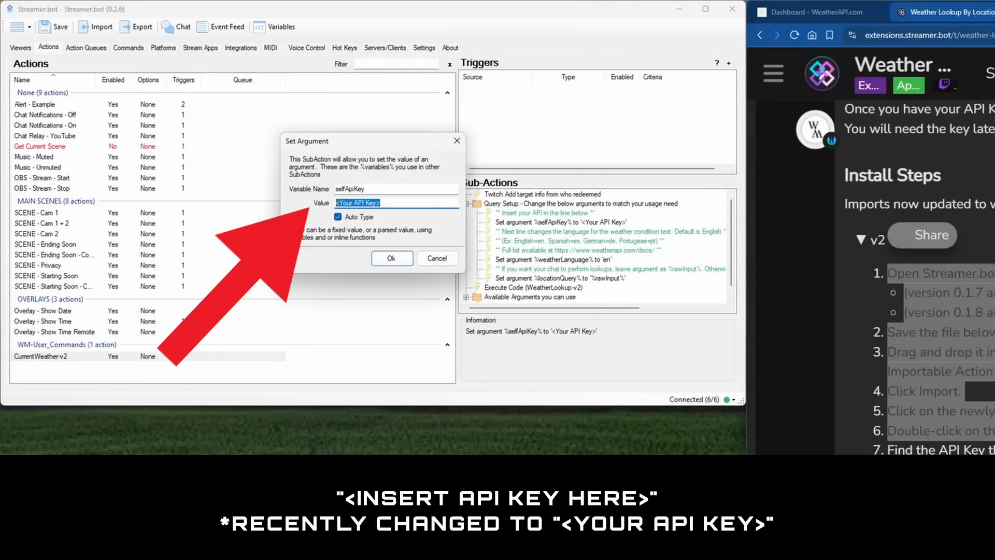
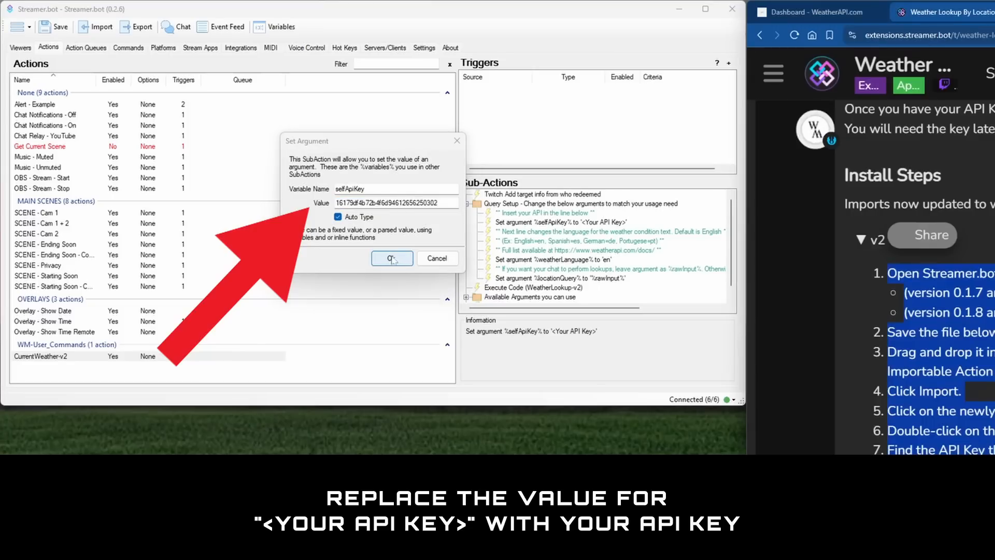
{"action": "left_click", "coordinate": [392, 258]}
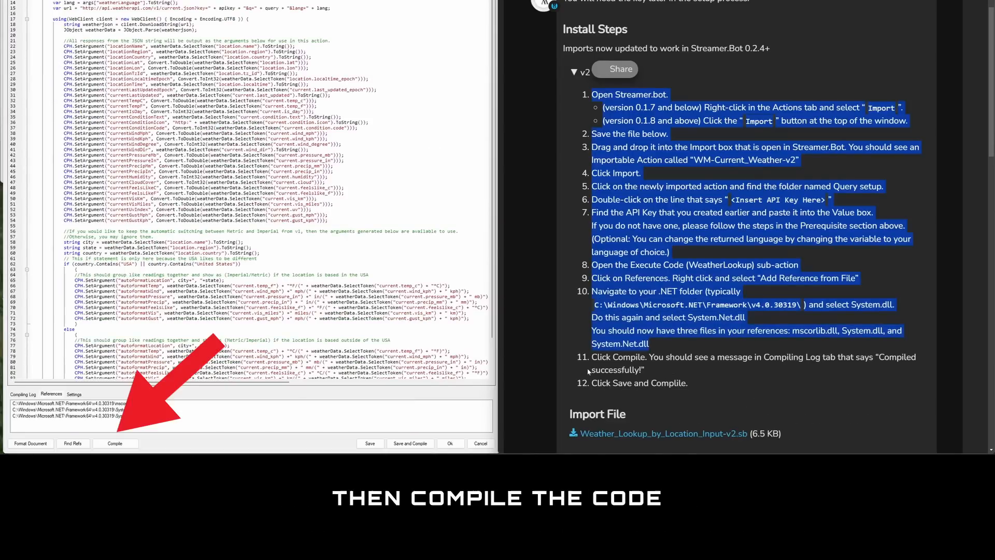
Compile the weather lookup C# code, then bring up options to delete CurrentWeather-v2.
{"action": "left_click", "coordinate": [115, 442]}
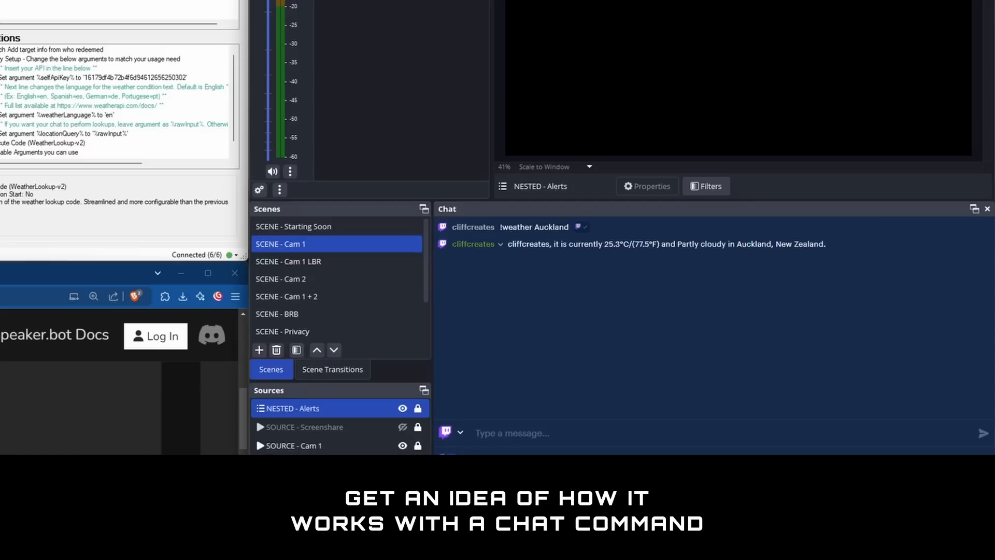
{"action": "right_click", "coordinate": [41, 355]}
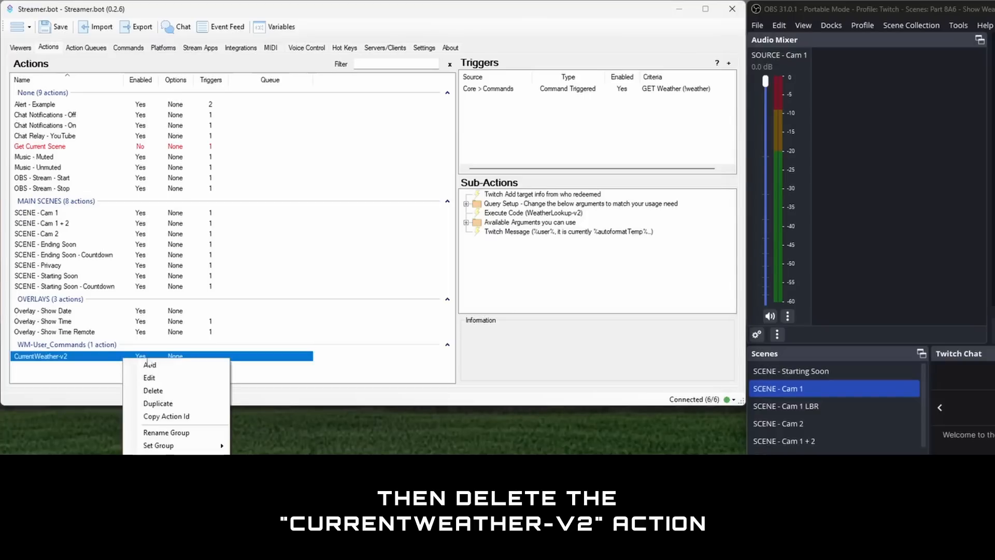
{"action": "mouse_move", "coordinate": [153, 391]}
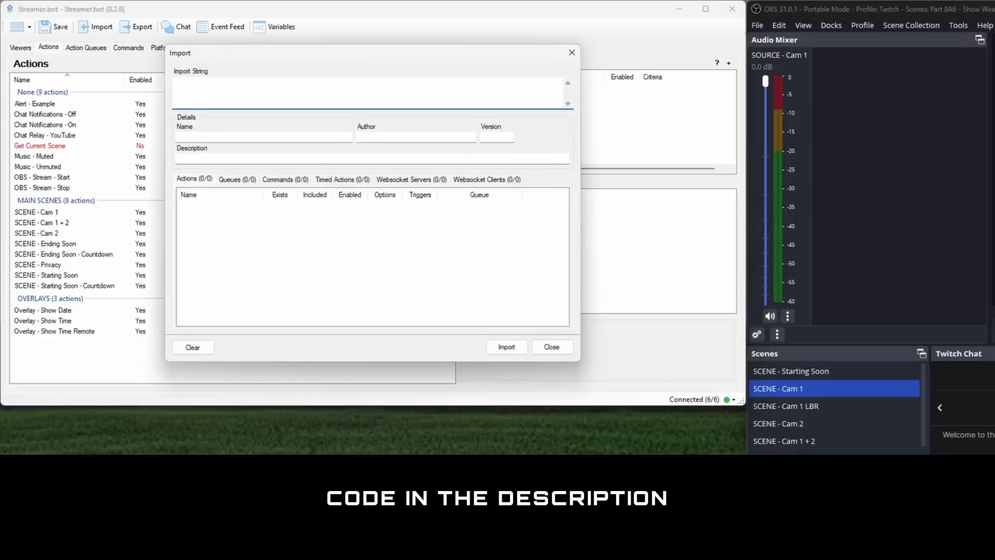
Paste the Custom Weather Info import string and review the CurrentWeather-v2 and Set Location actions.
{"action": "right_click", "coordinate": [254, 92]}
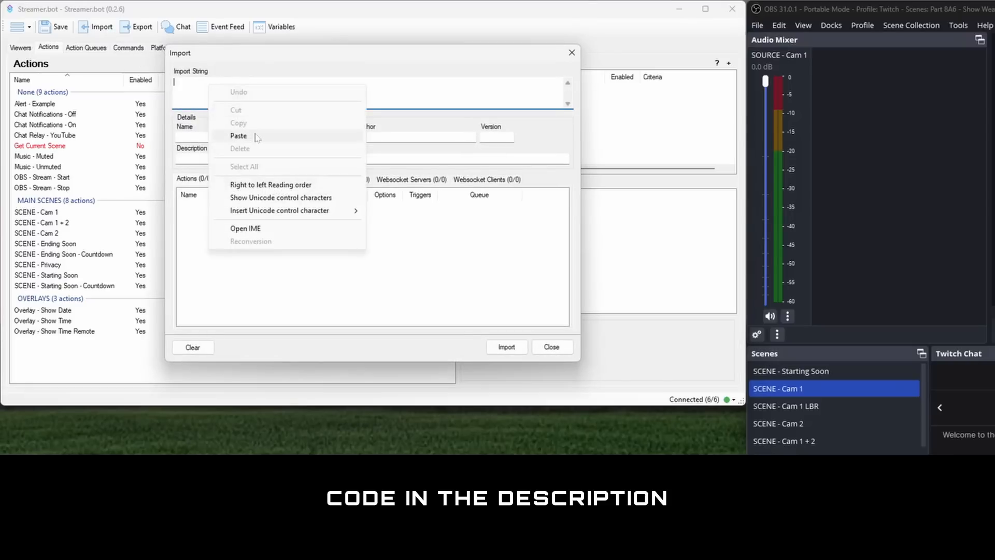
{"action": "left_click", "coordinate": [239, 136]}
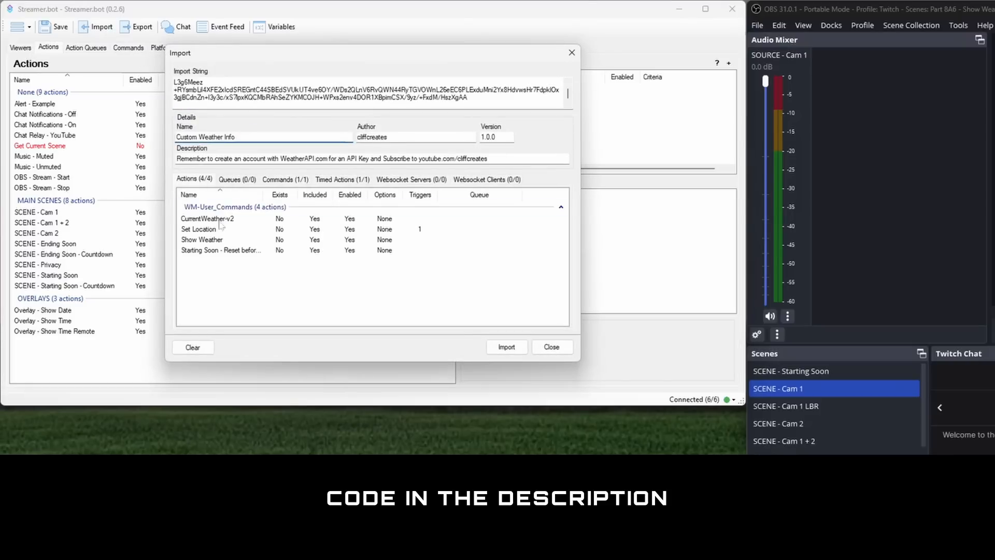
{"action": "left_click", "coordinate": [207, 219]}
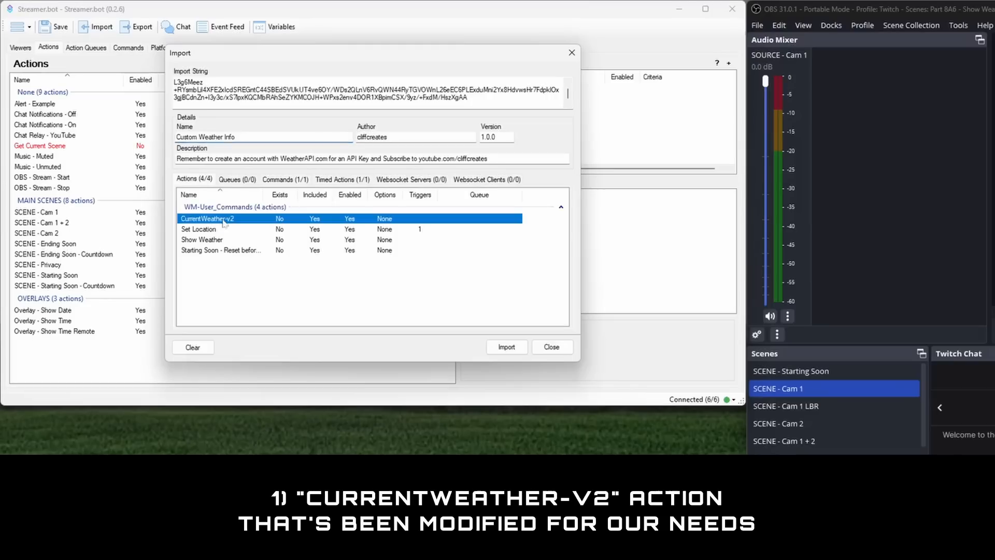
{"action": "left_click", "coordinate": [203, 228]}
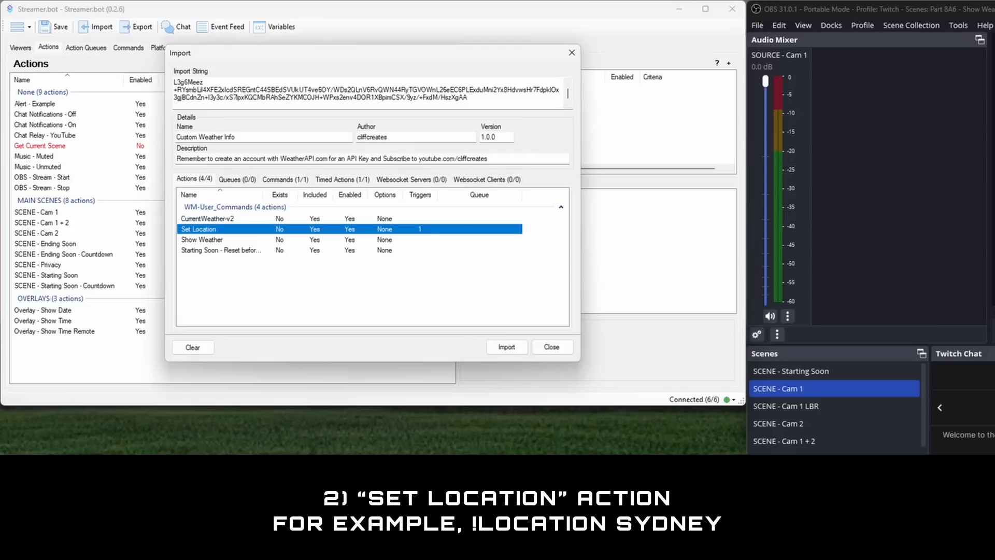
{"action": "left_click", "coordinate": [202, 239]}
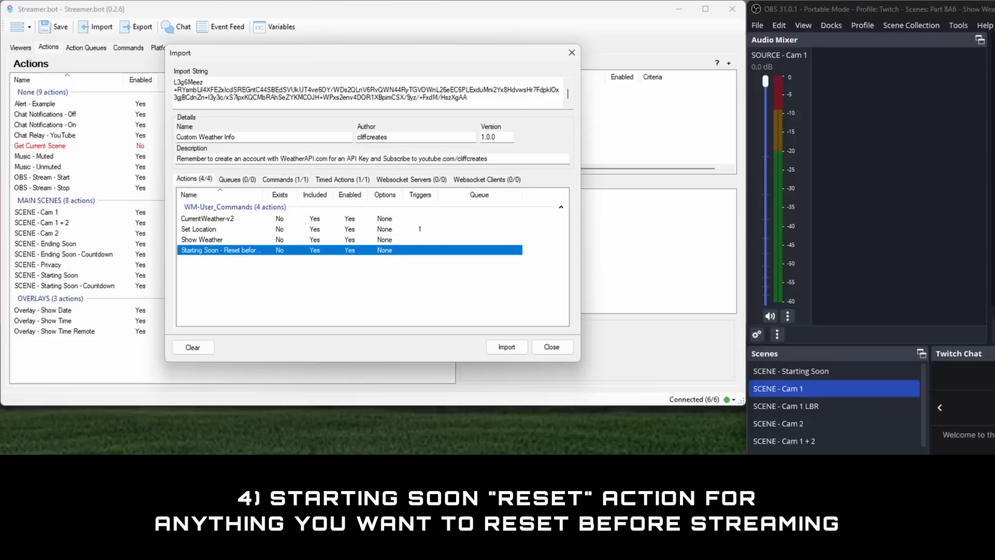
Import the four weather actions, acknowledge commands start disabled, and select CurrentWeather-v2.
{"action": "left_click", "coordinate": [506, 347]}
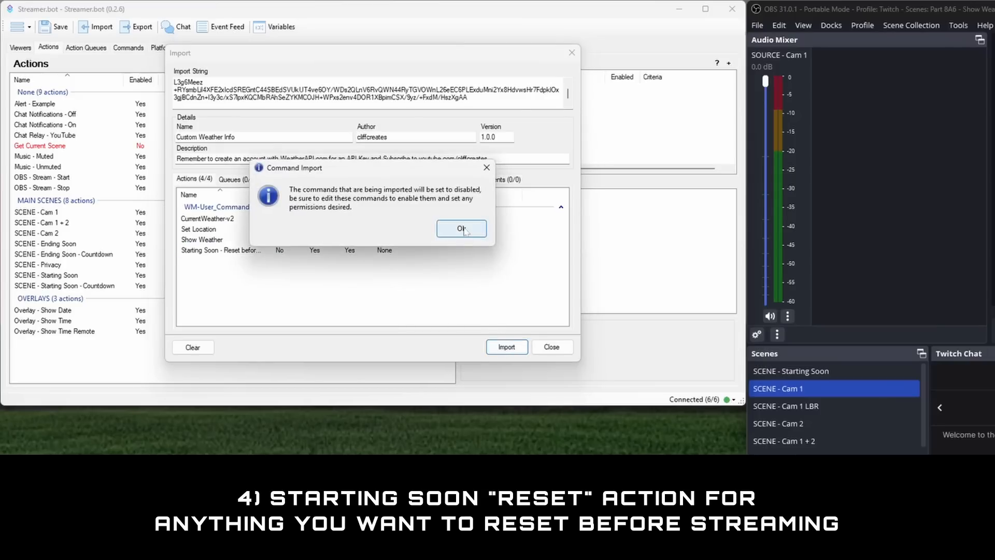
{"action": "left_click", "coordinate": [461, 228]}
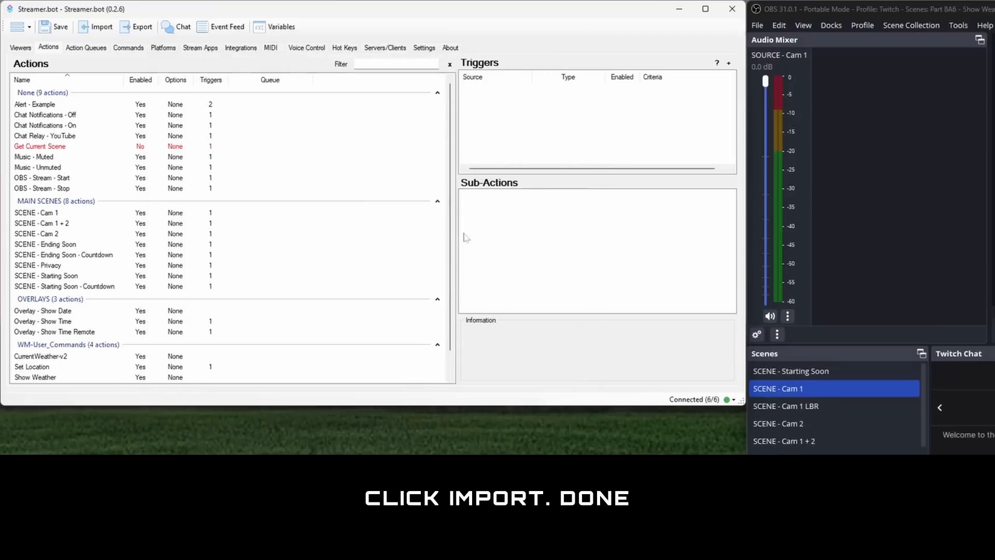
{"action": "left_click", "coordinate": [40, 331]}
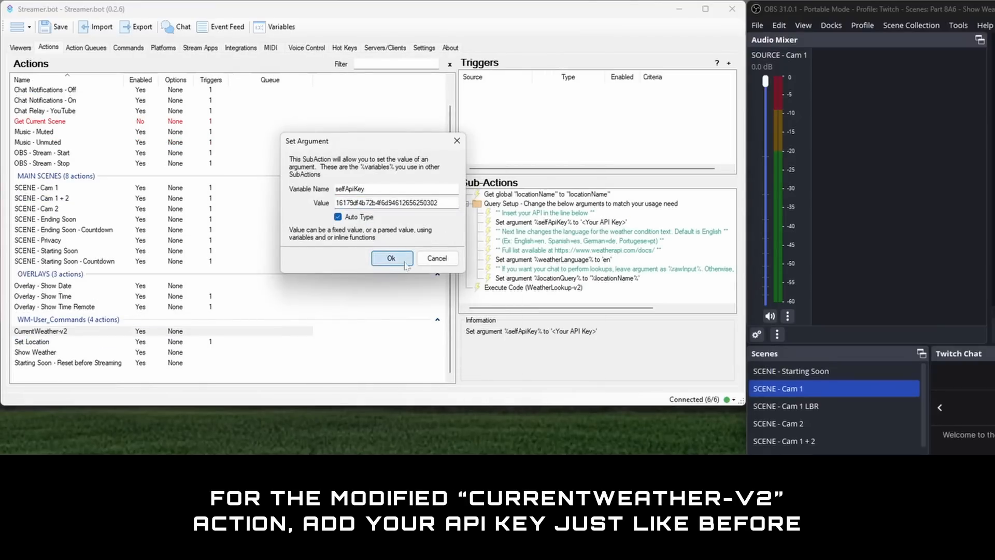
Confirm the API key on CurrentWeather-v2 and open Show Weather's Execute Code step.
{"action": "left_click", "coordinate": [392, 258]}
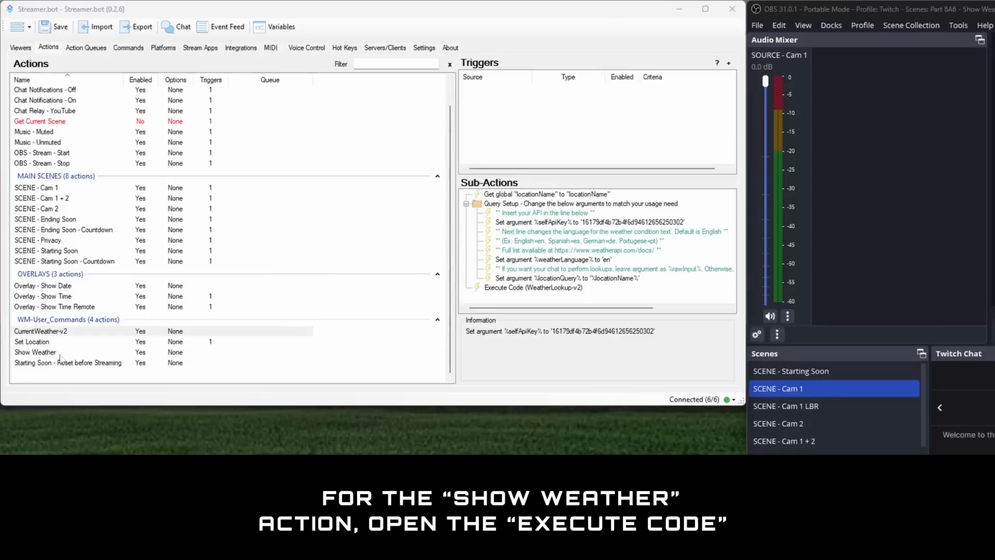
{"action": "left_click", "coordinate": [35, 352]}
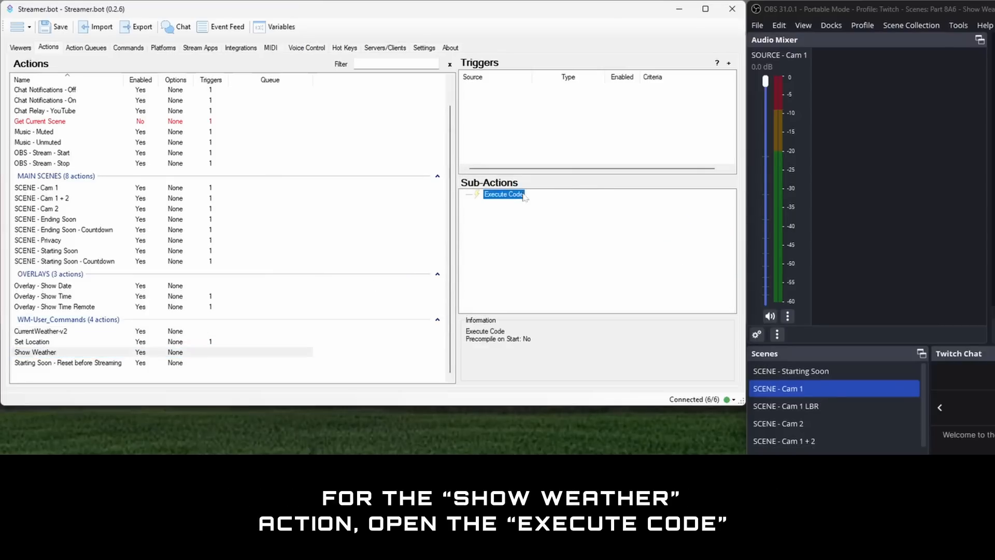
{"action": "double_click", "coordinate": [504, 194]}
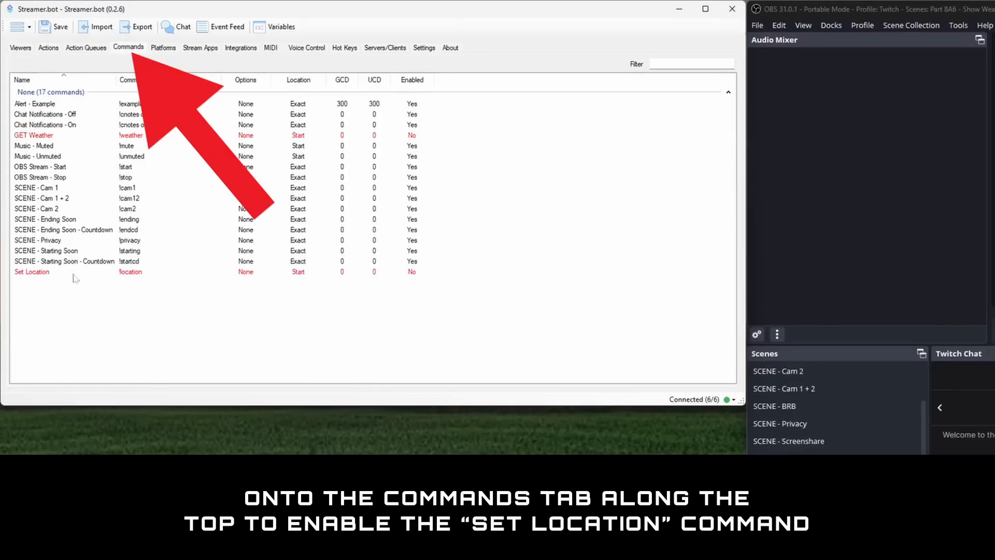
Enable Set Location, then add a Run Action step to SCENE - Starting Soon calling the reset action.
{"action": "left_click", "coordinate": [32, 270]}
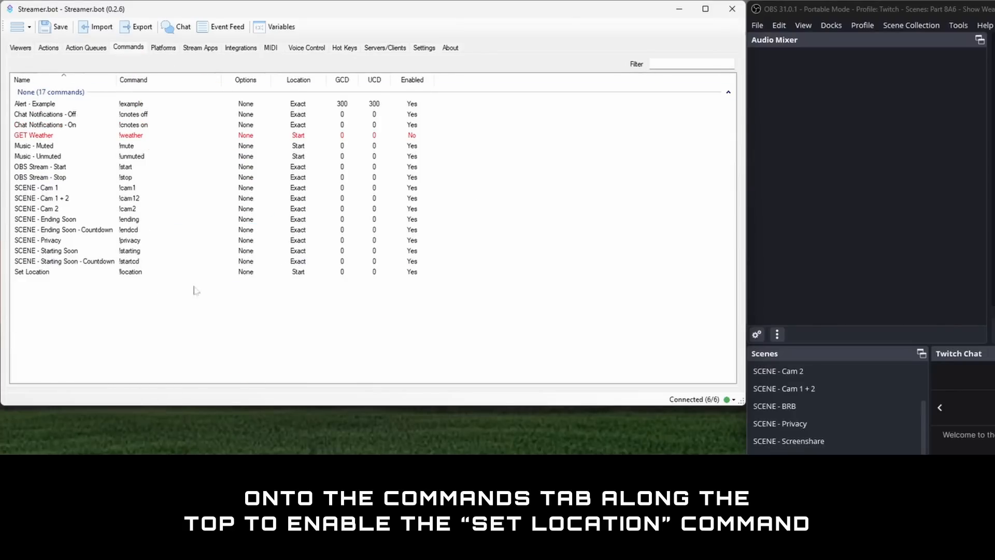
{"action": "left_click", "coordinate": [47, 48]}
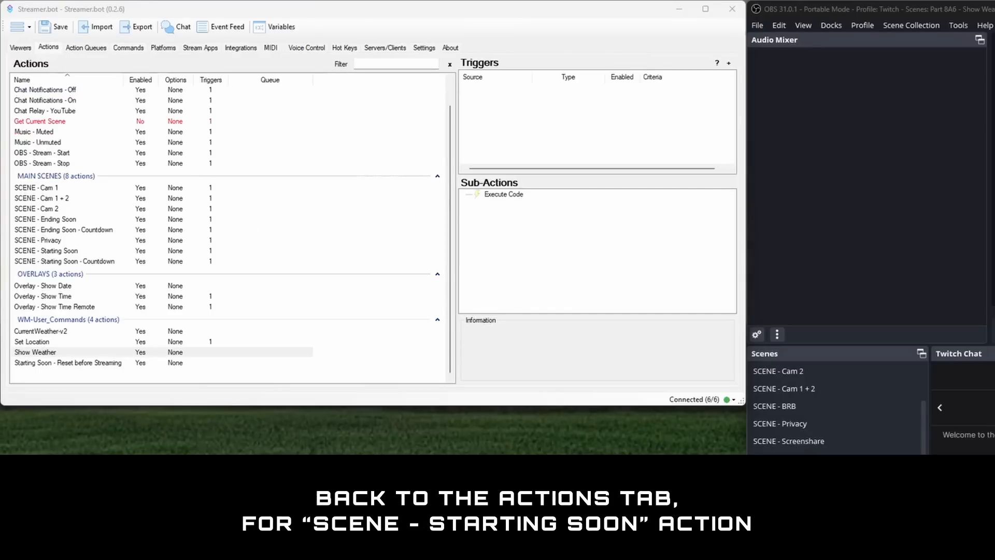
{"action": "left_click", "coordinate": [45, 251]}
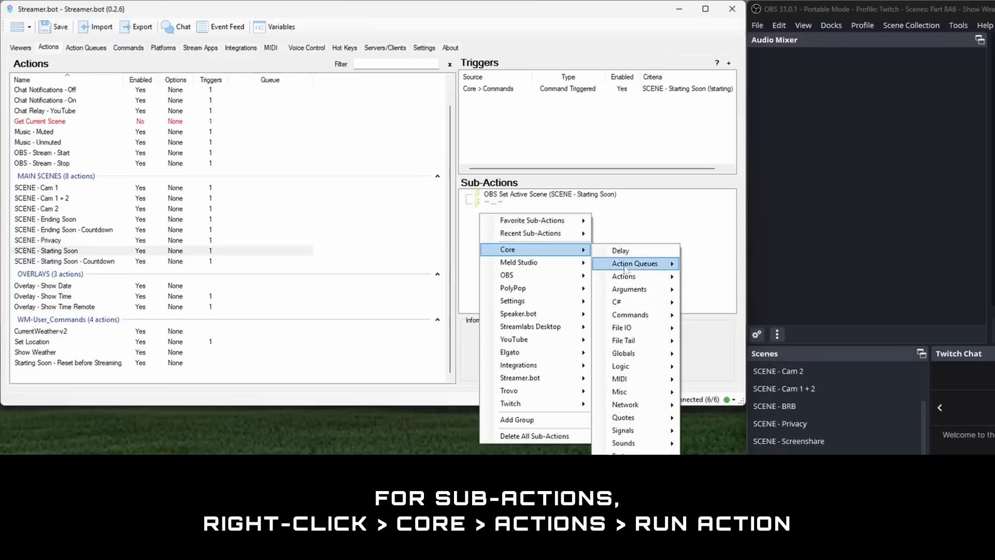
{"action": "left_click", "coordinate": [623, 275]}
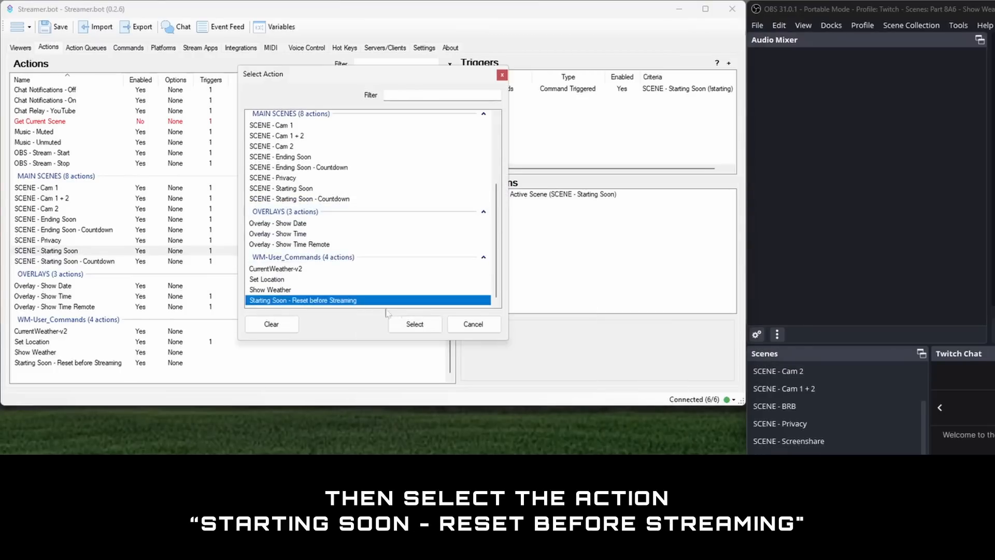
{"action": "left_click", "coordinate": [414, 324]}
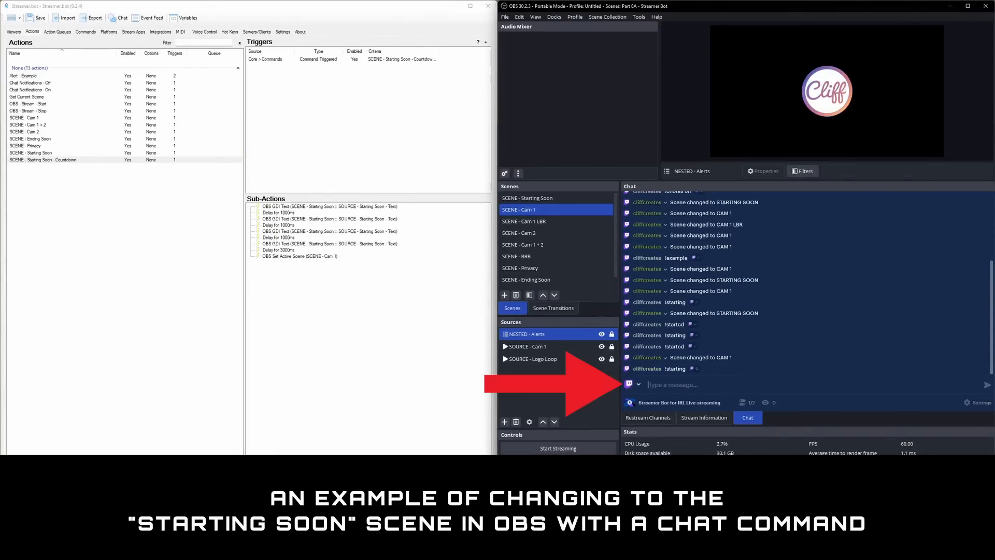
Replace 'Auckland' with 'Tucson' as locationName in the Starting Soon reset code.
{"action": "left_click", "coordinate": [528, 197]}
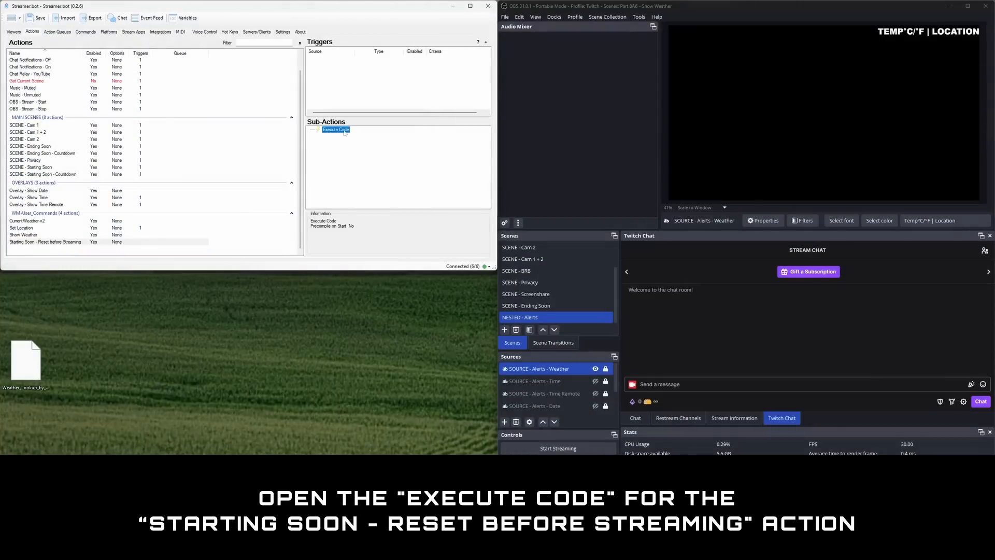
{"action": "double_click", "coordinate": [335, 130]}
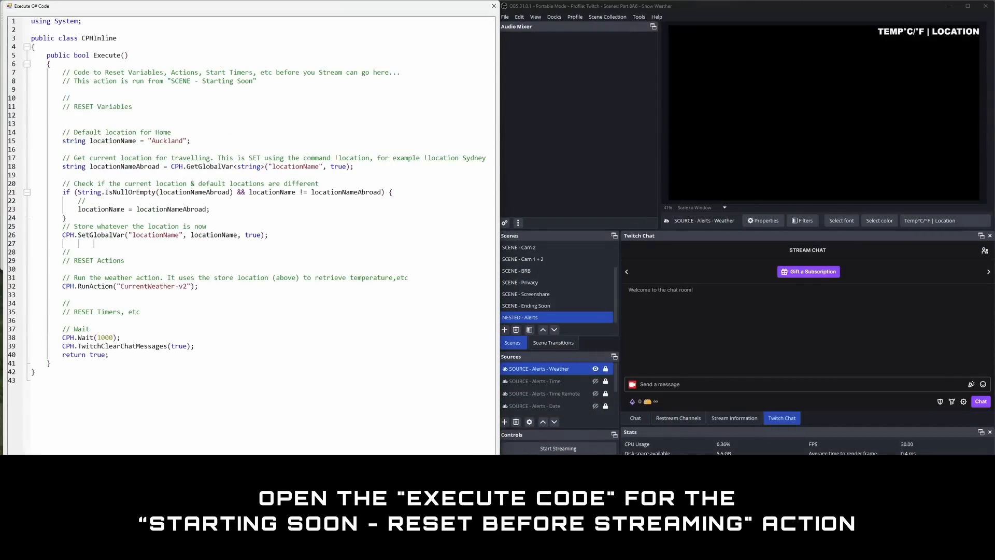
{"action": "double_click", "coordinate": [168, 140]}
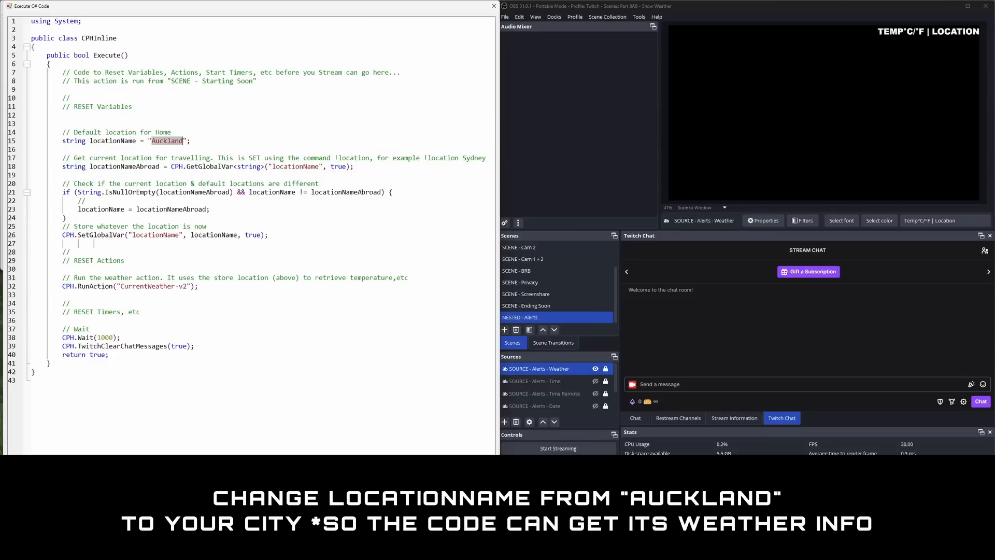
{"action": "type", "text": "Tucson"}
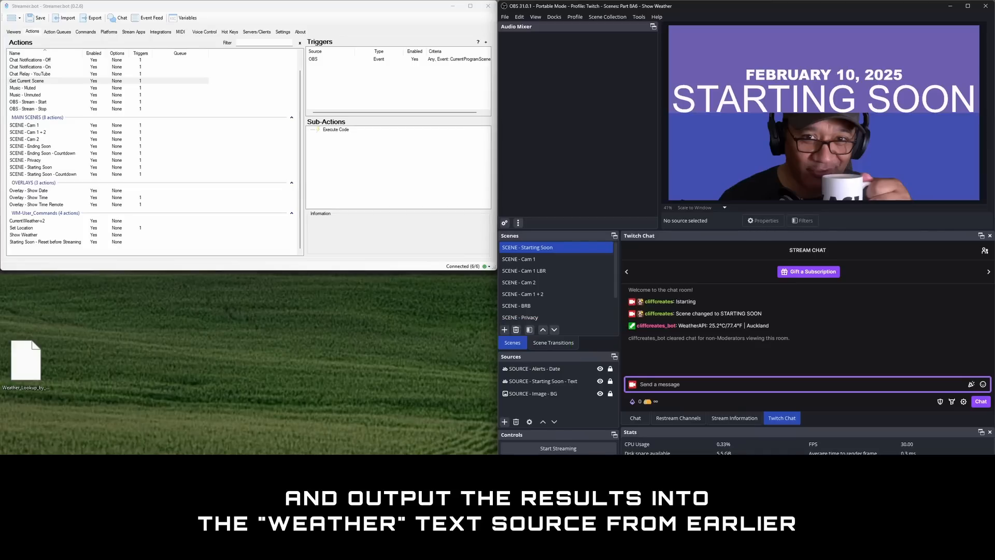
Send !cam1 in chat to show the 25.2°C/77.4°F | AUCKLAND overlay on Cam 1.
{"action": "type", "text": "!cam1"}
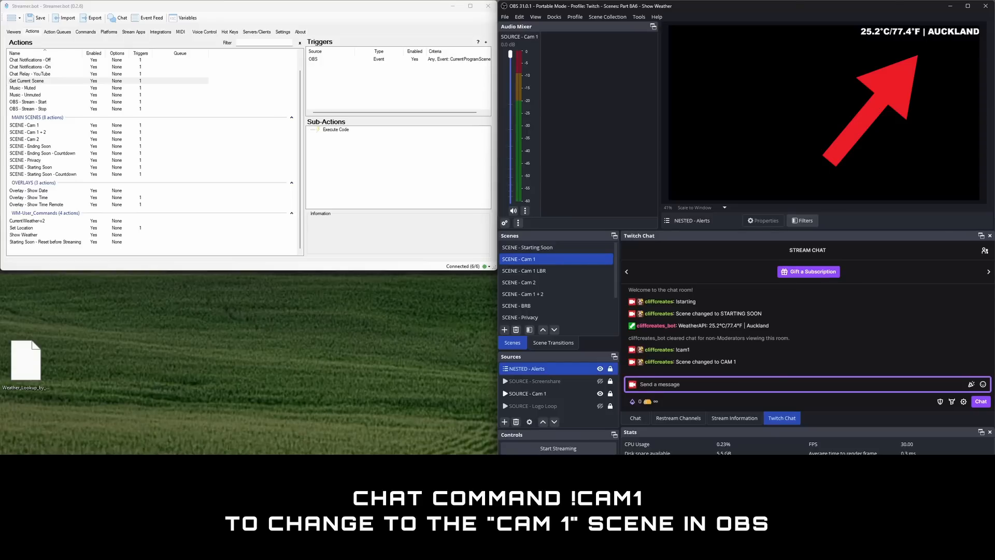
{"action": "left_click", "coordinate": [527, 247]}
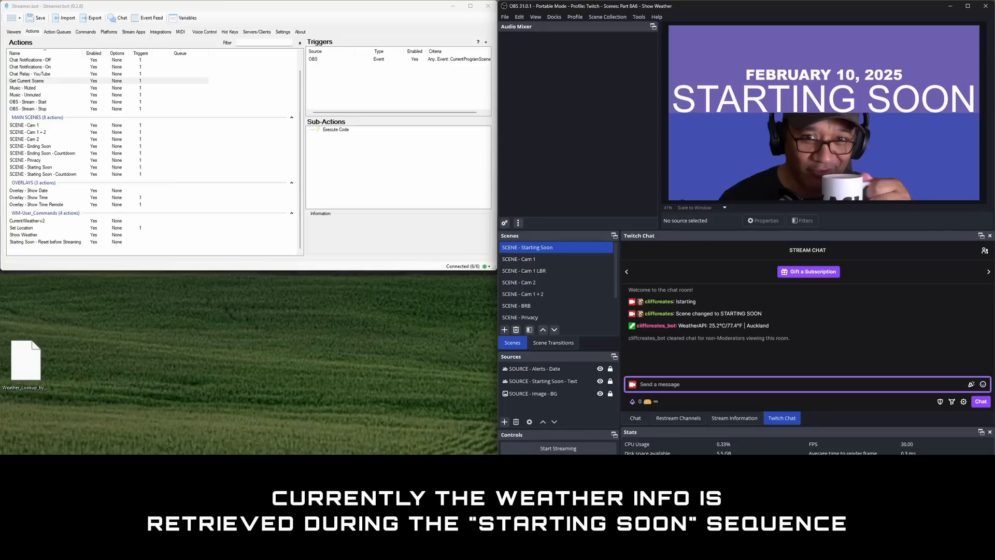